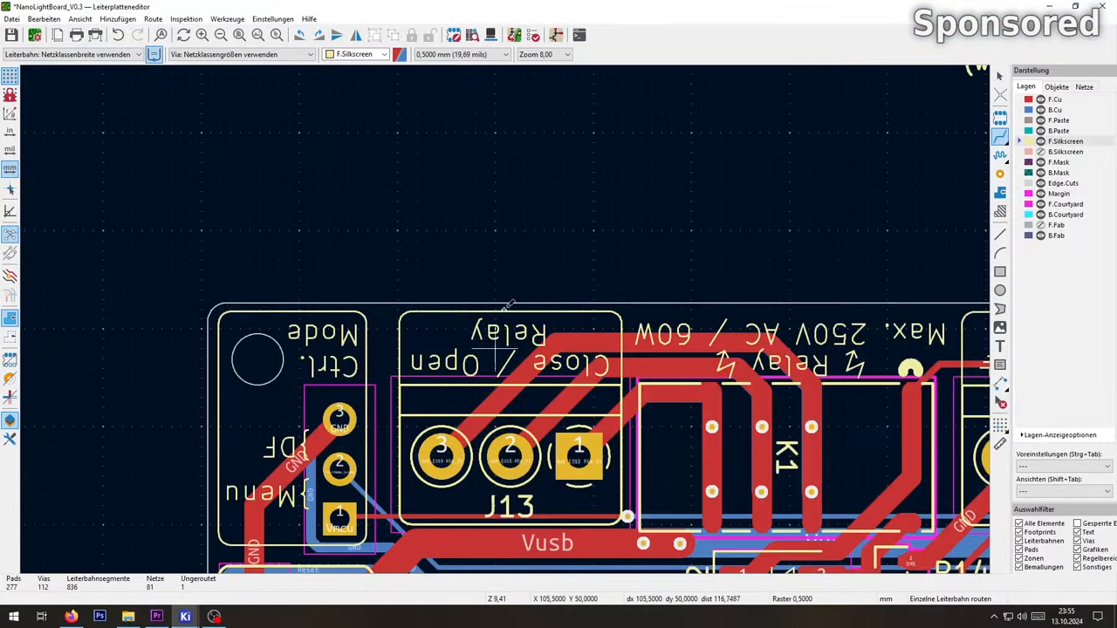
# Upload the selected Gerber files to PCBWay, then browse the BOM's manufacturers, part numbers and distributor links
pyautogui.scroll(-3)
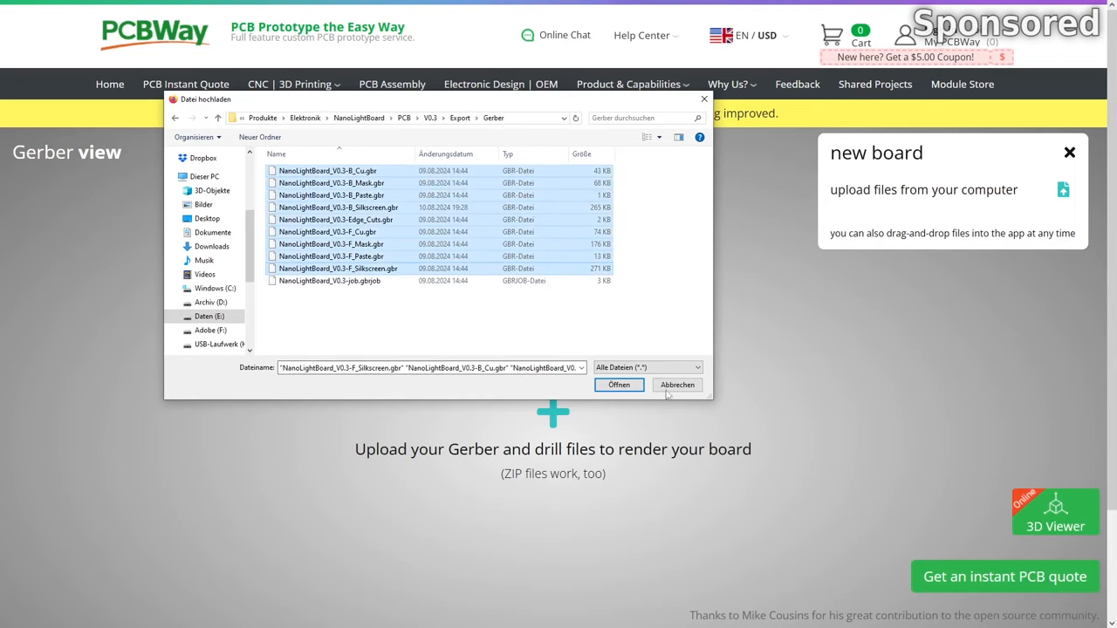
pyautogui.click(618, 385)
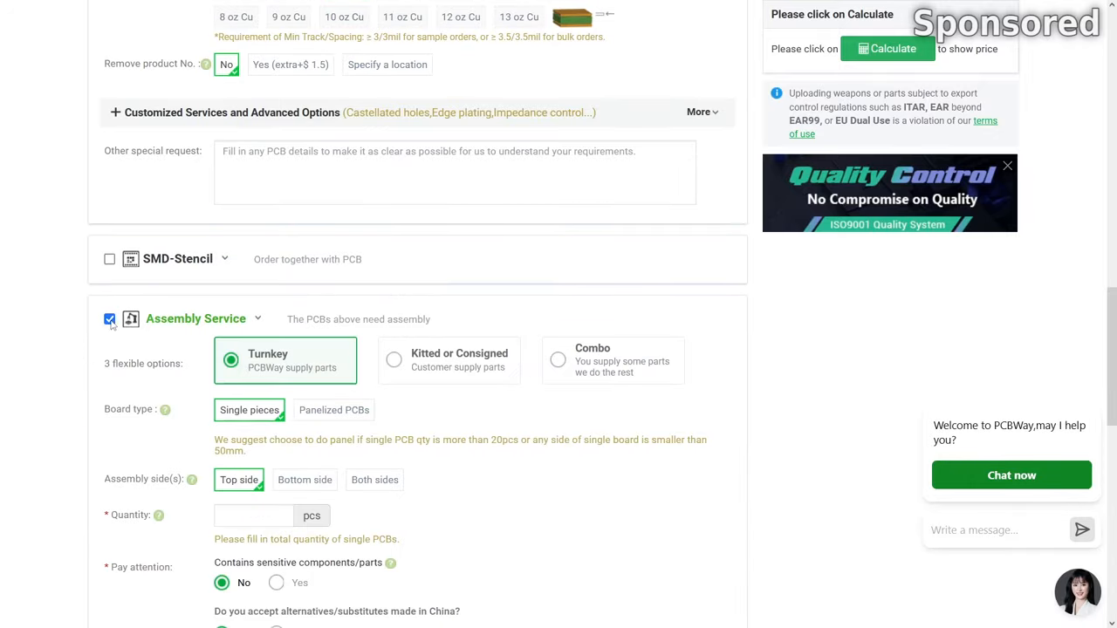
pyautogui.scroll(-3)
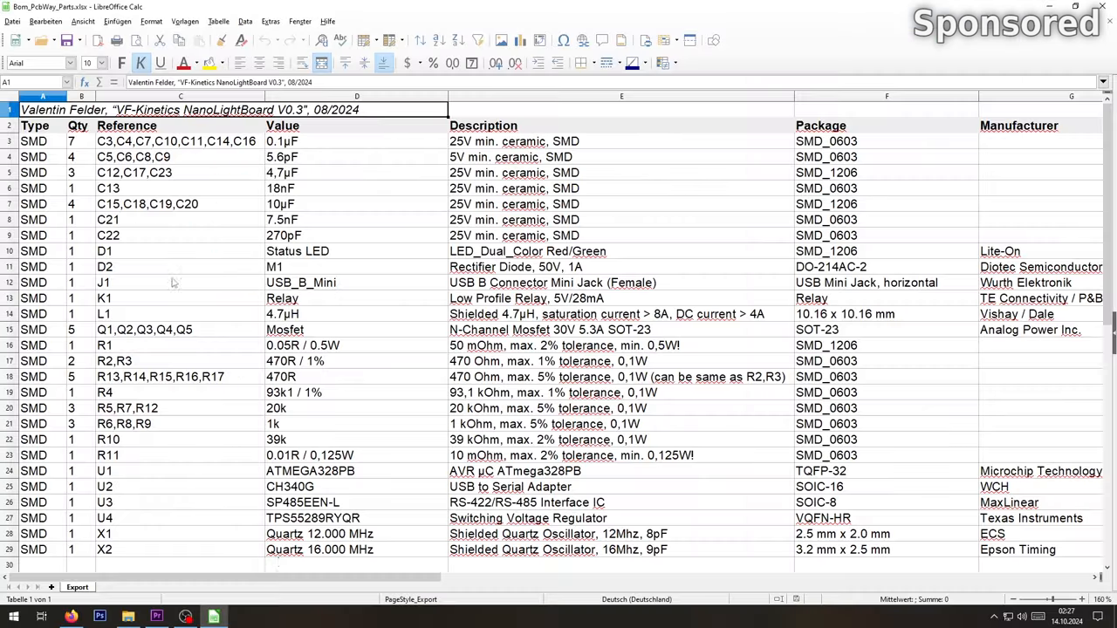
pyautogui.hscroll(3)
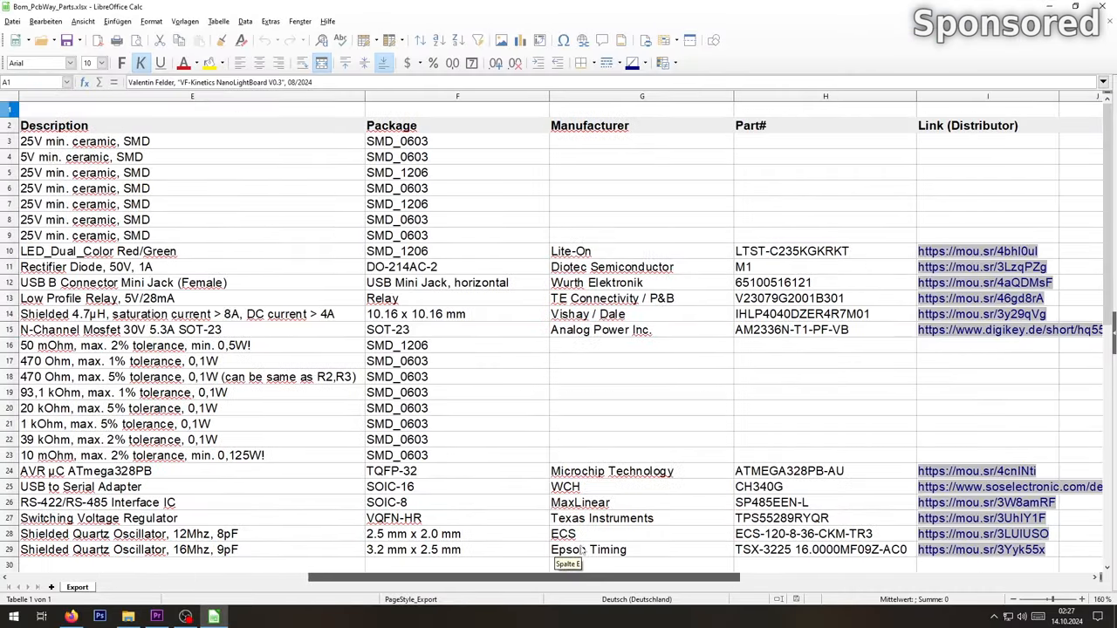